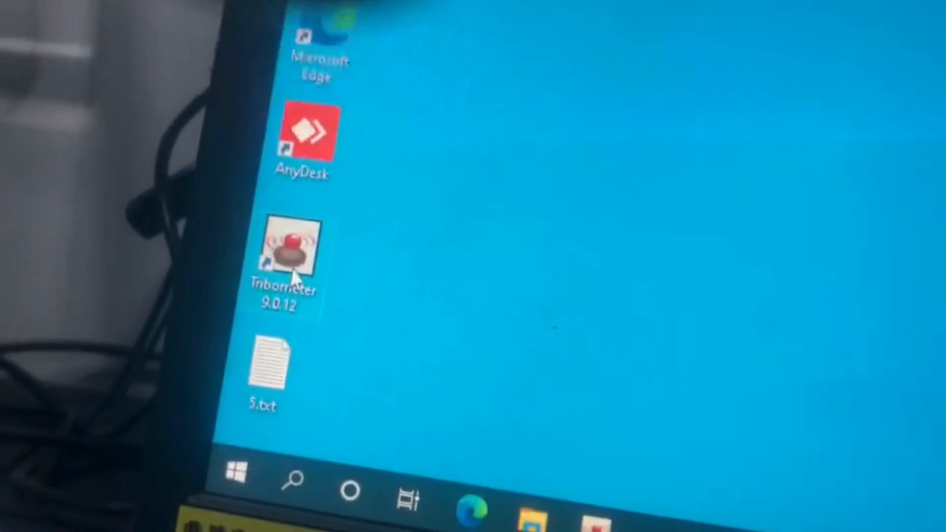
Step: Launch Tribometer 9.0.12 from its desktop shortcut
{"action": "double_click", "coordinate": [291, 251]}
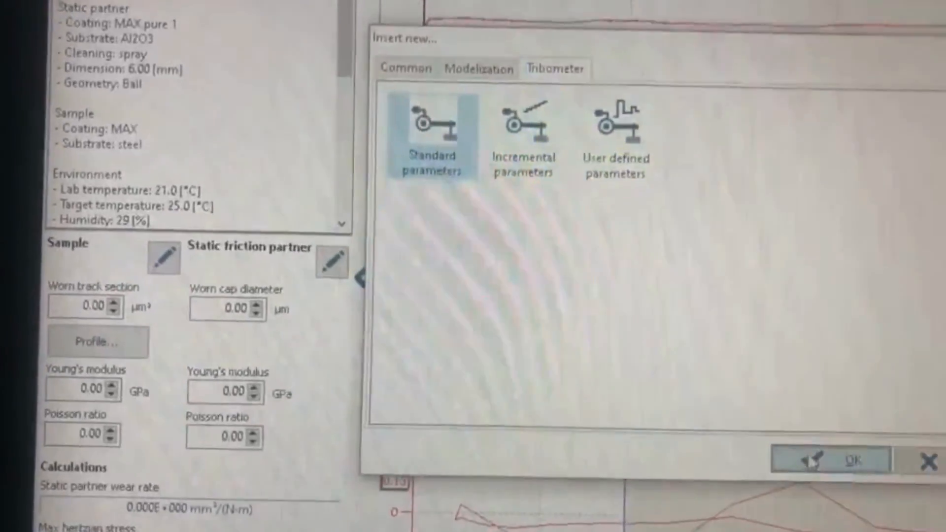
Step: Choose standard parameters: 5 mm amplitude, 5 Hz sinus trajectory, stop after 3000 cycles
{"action": "left_click", "coordinate": [832, 459]}
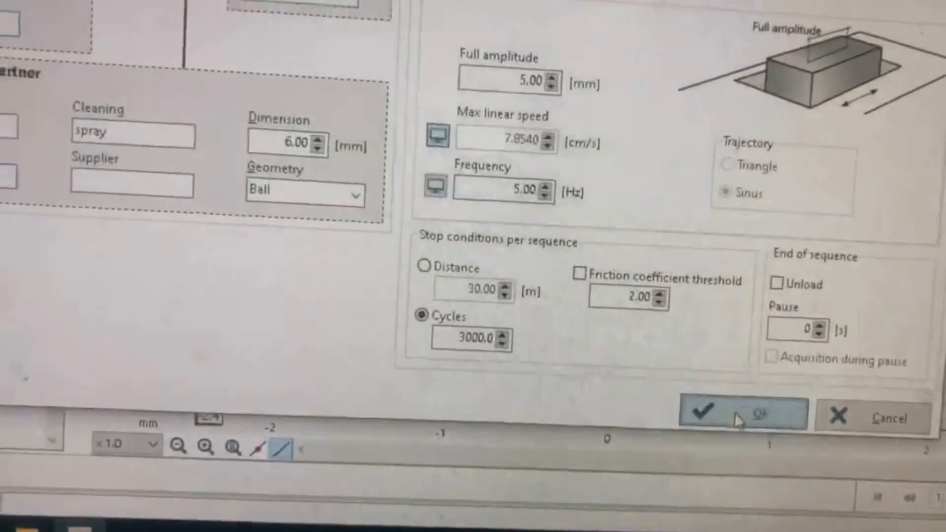
Step: Confirm the standard parameters and start the measurement
{"action": "left_click", "coordinate": [741, 414]}
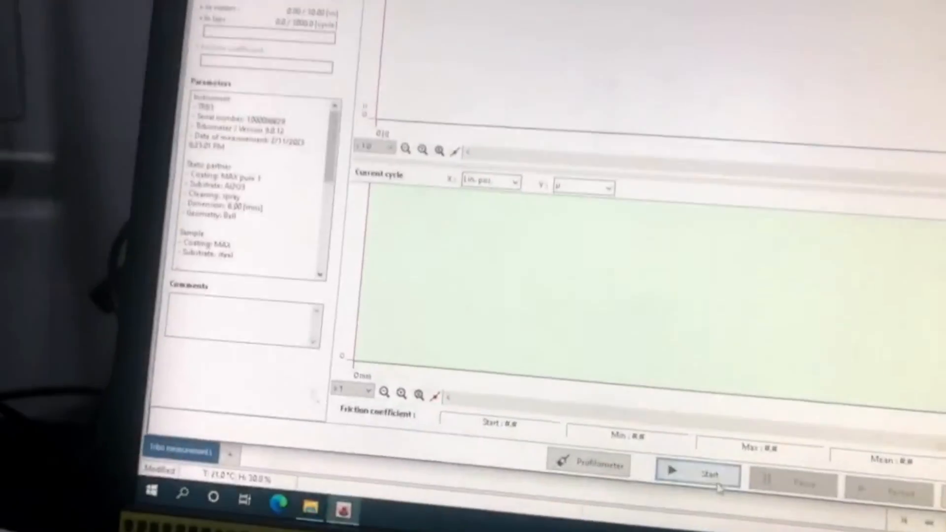
{"action": "left_click", "coordinate": [697, 472]}
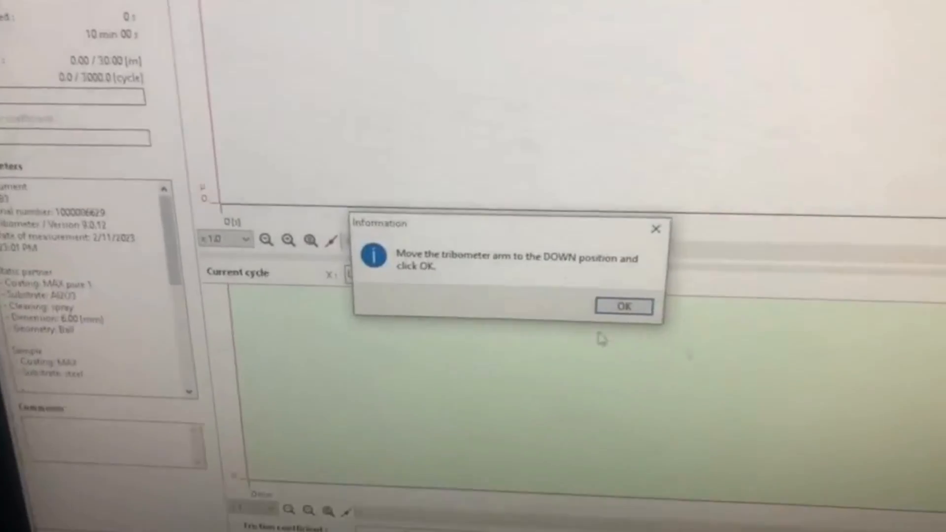
Step: Confirm the tribometer arm is lowered to begin recording the friction signal
{"action": "left_click", "coordinate": [623, 306]}
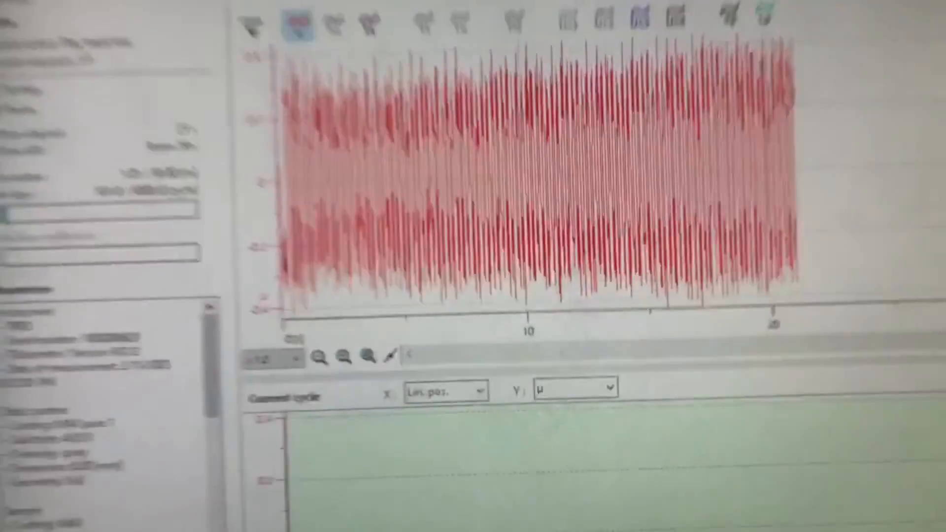